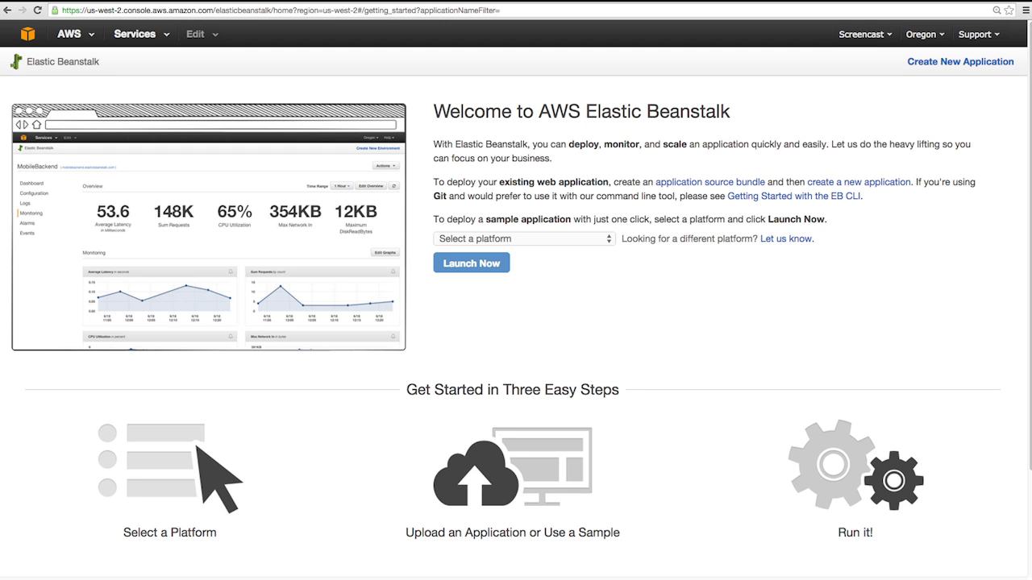
- After installing awsebcli via pip, create IAM user demoUser with an access key generated
type("sudo pip install awseb")
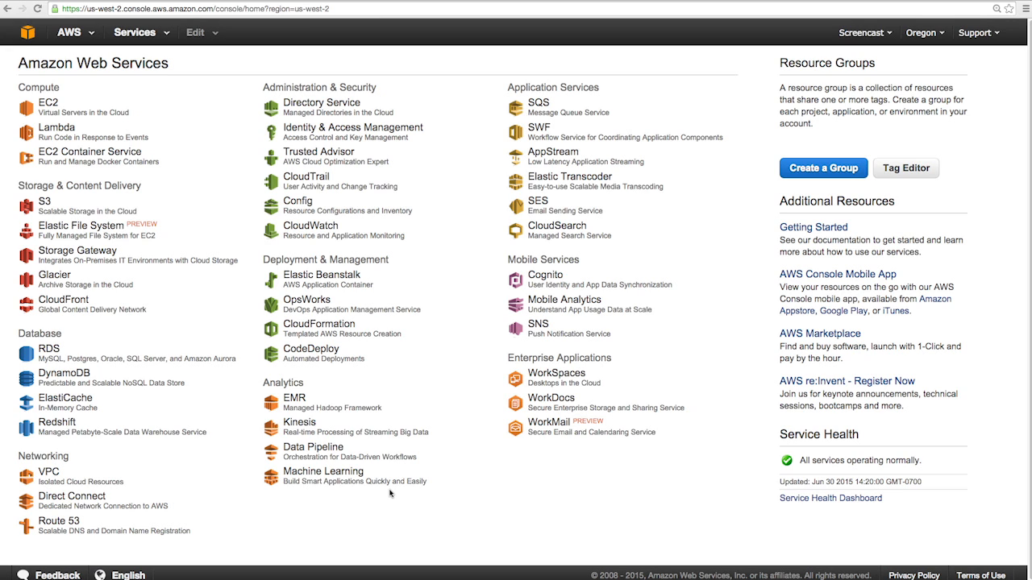
mouse_move(420, 129)
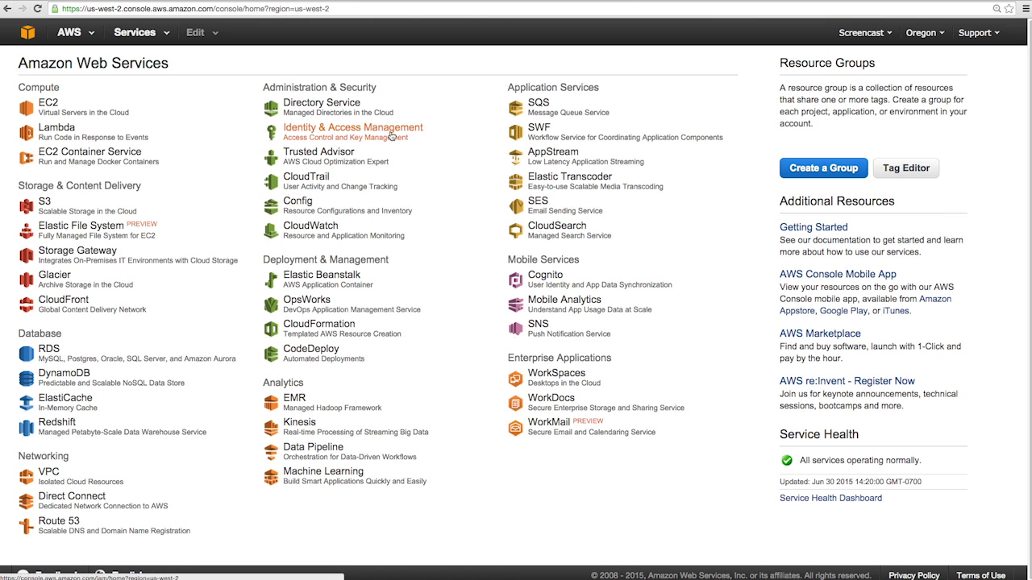
left_click(352, 127)
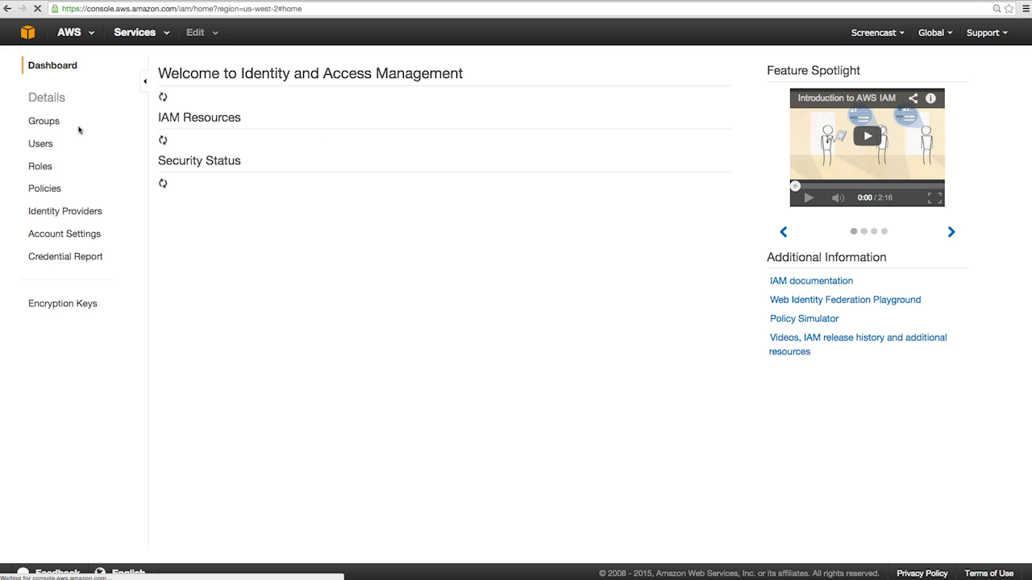
left_click(40, 143)
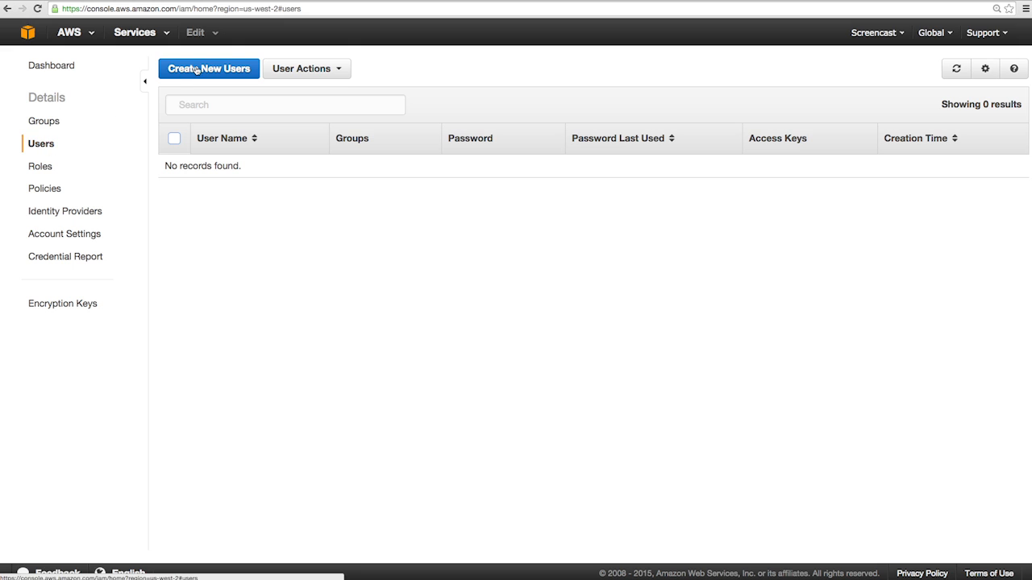
left_click(208, 68)
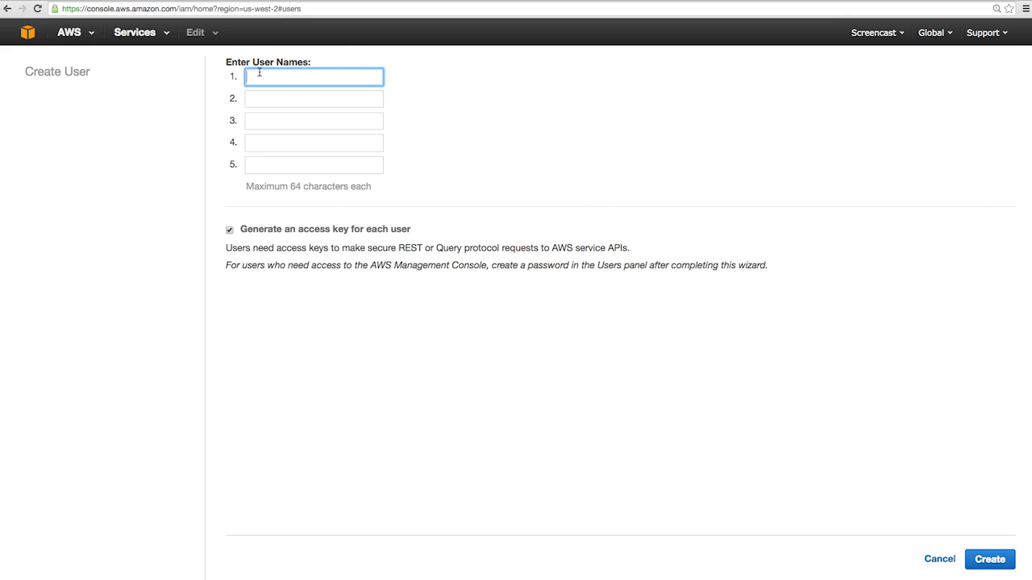
type("demoUser")
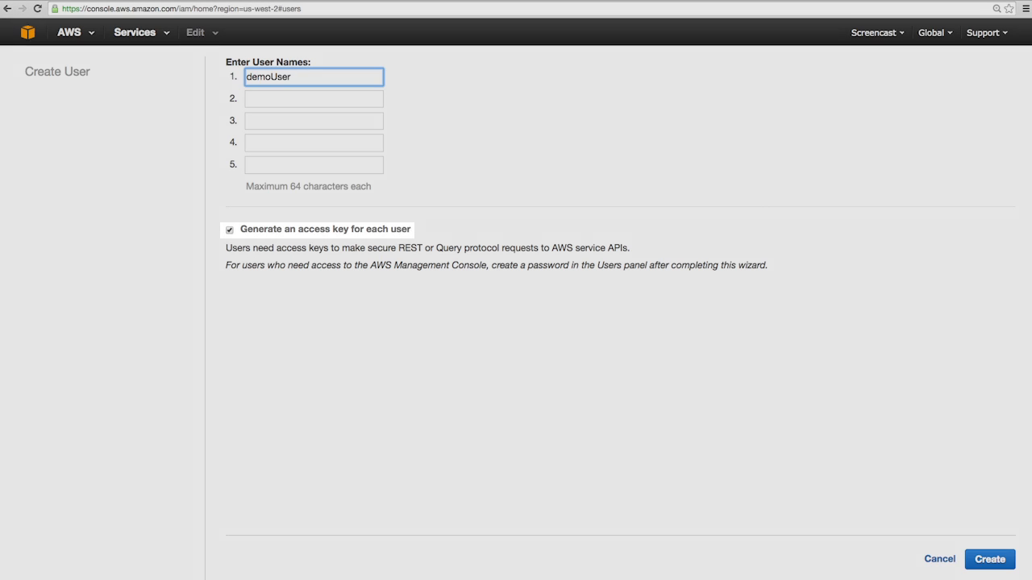
left_click(990, 558)
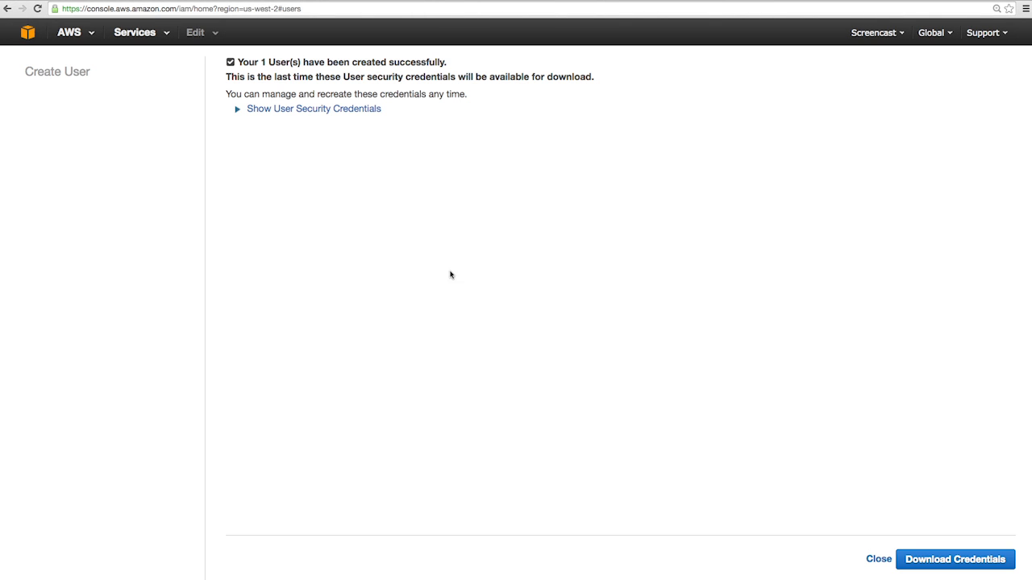
- Retrieve demoUser's security credentials from the success page
left_click(313, 108)
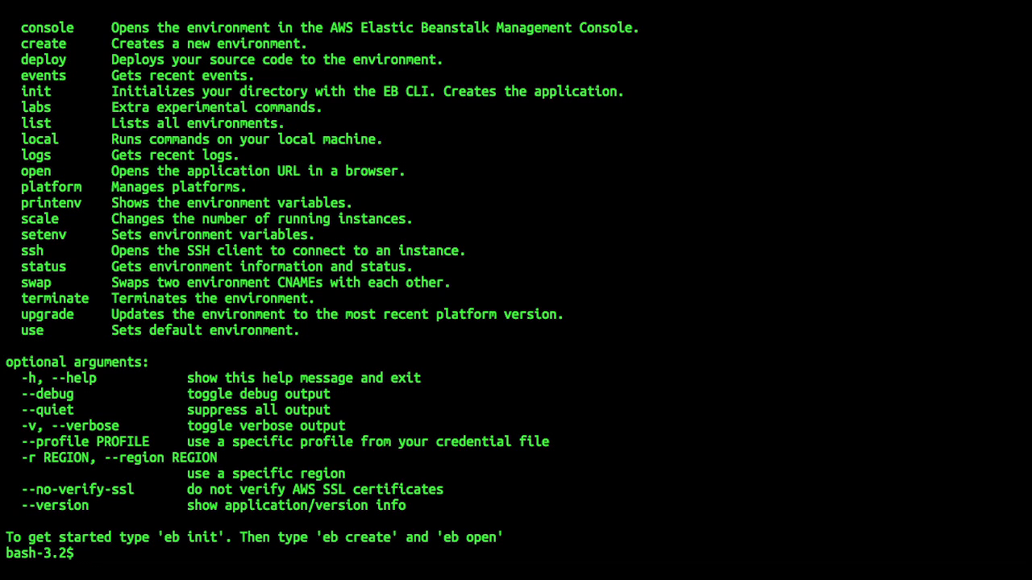
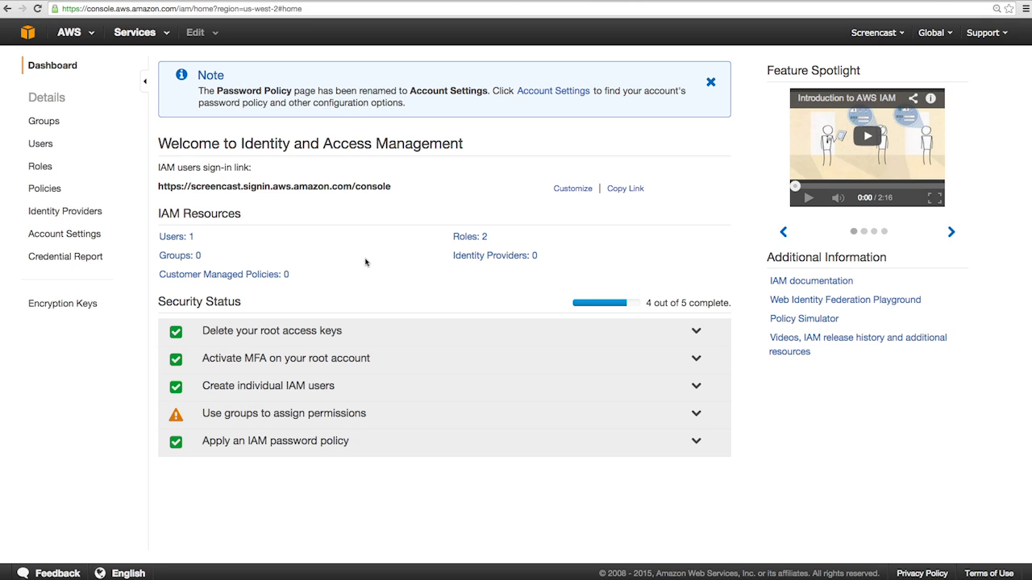
- Create IAM group demoGroup with the AWSElasticBeanstalkFullAccess policy attached
left_click(43, 121)
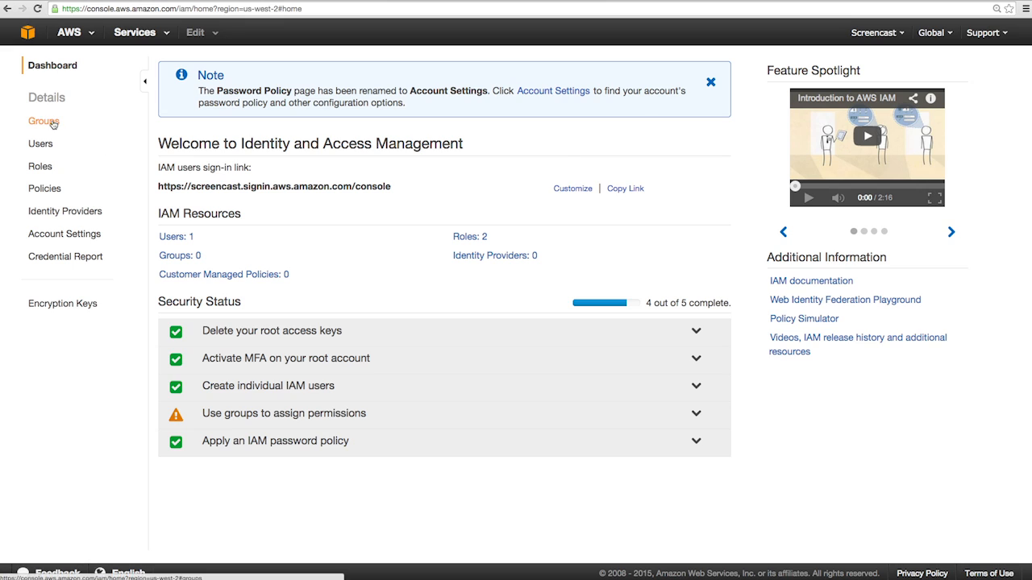
left_click(44, 122)
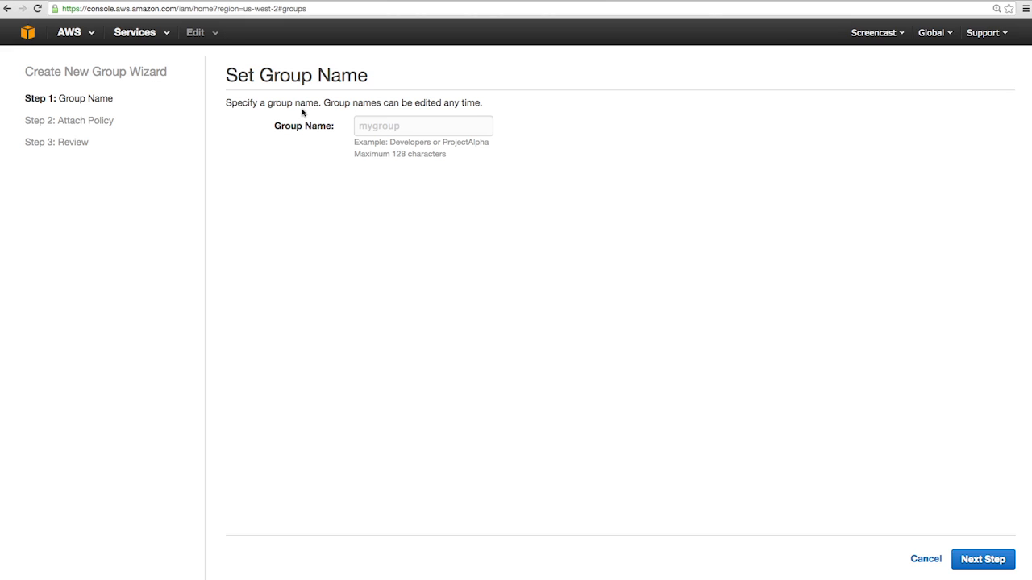
type("demoGrou")
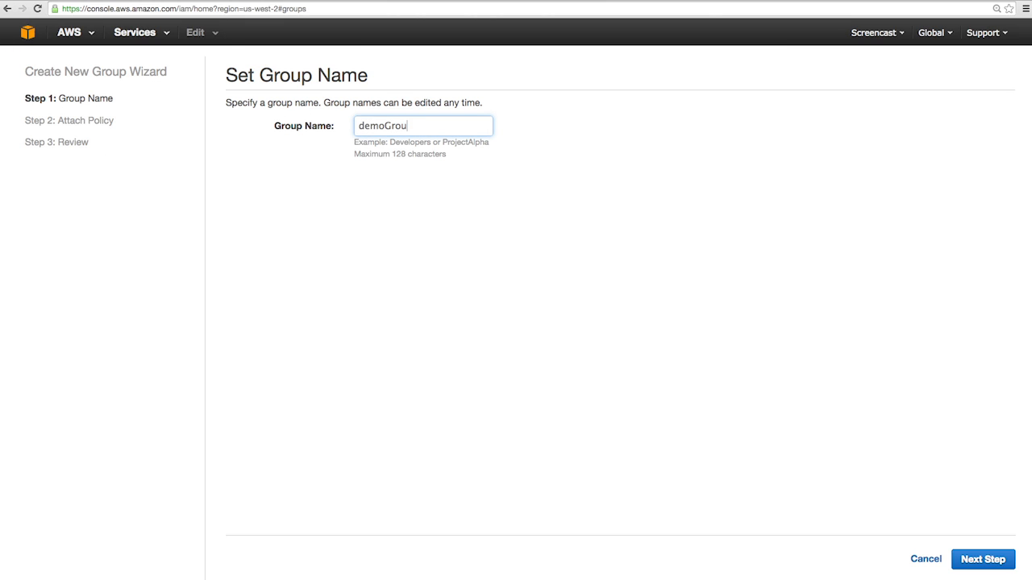
type("p")
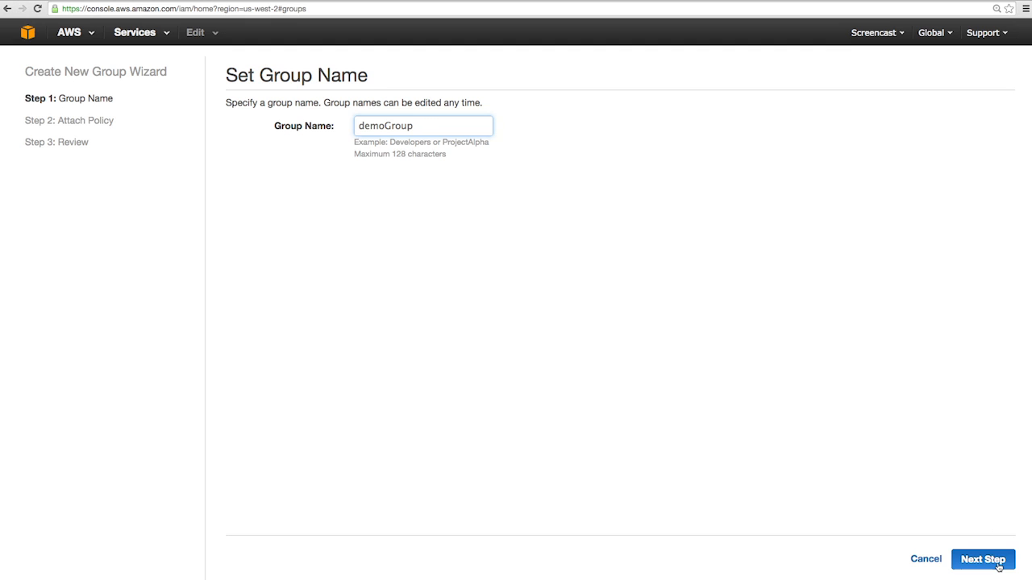
left_click(984, 559)
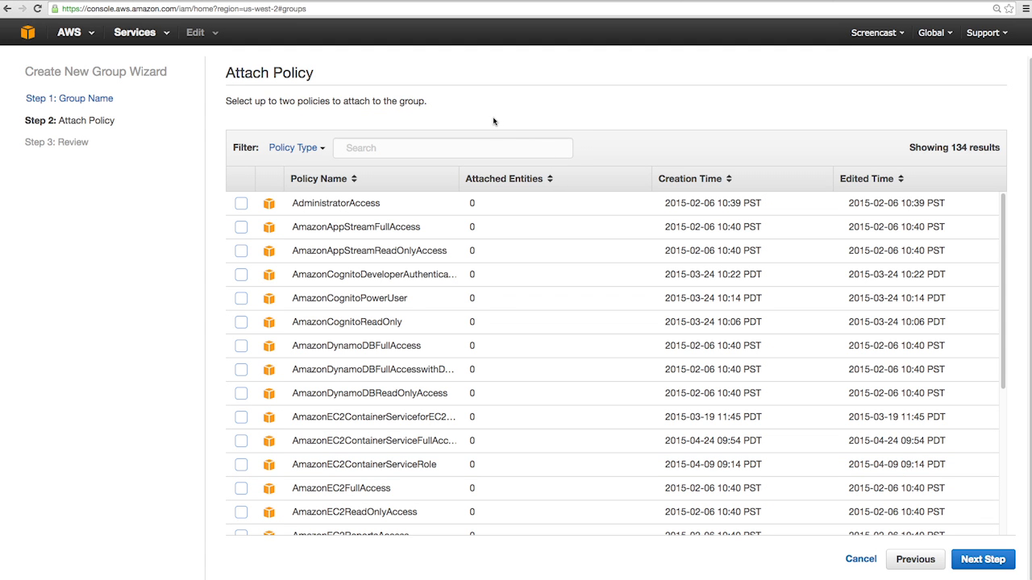
type("beanstalk")
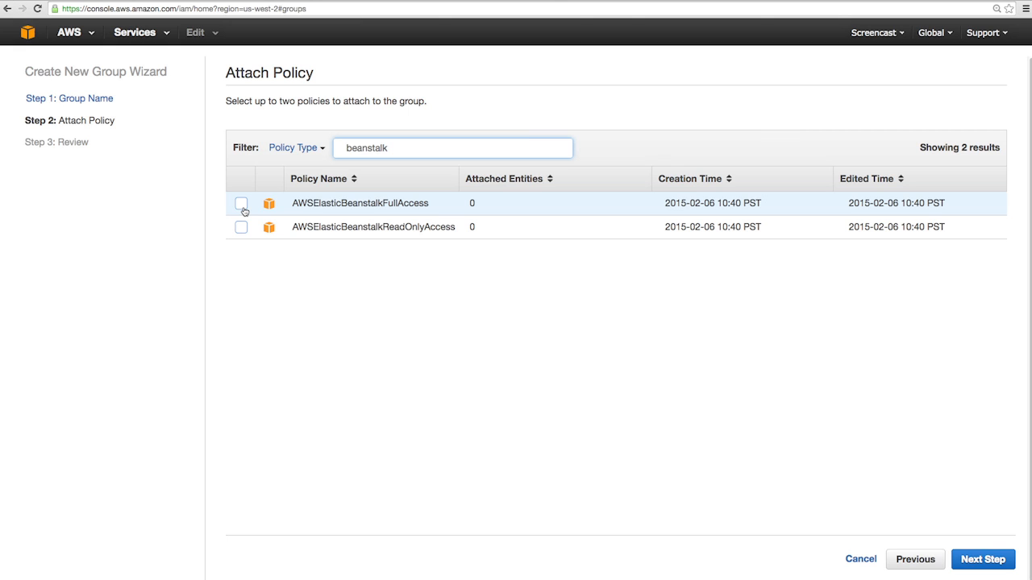
left_click(242, 203)
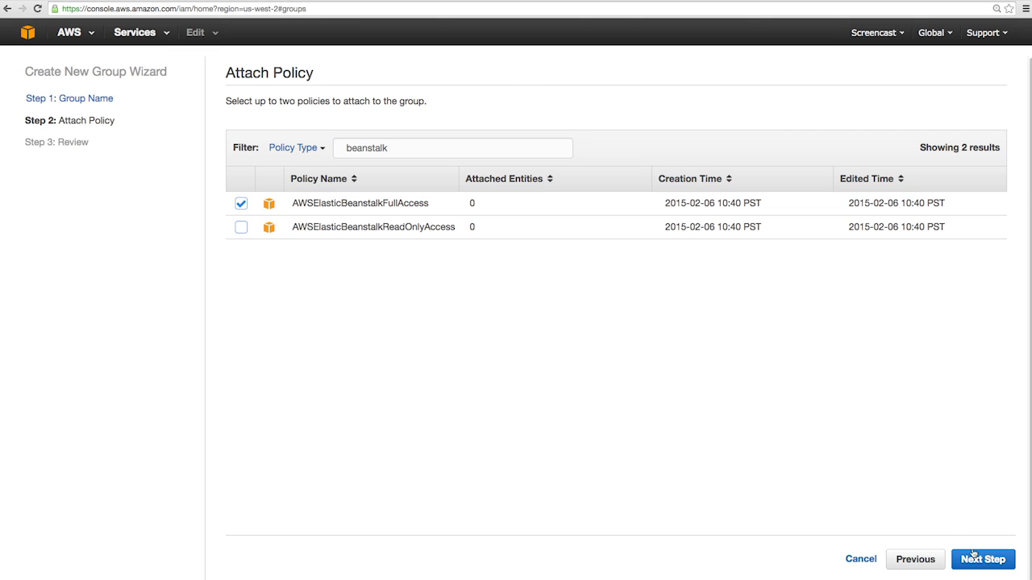
left_click(982, 560)
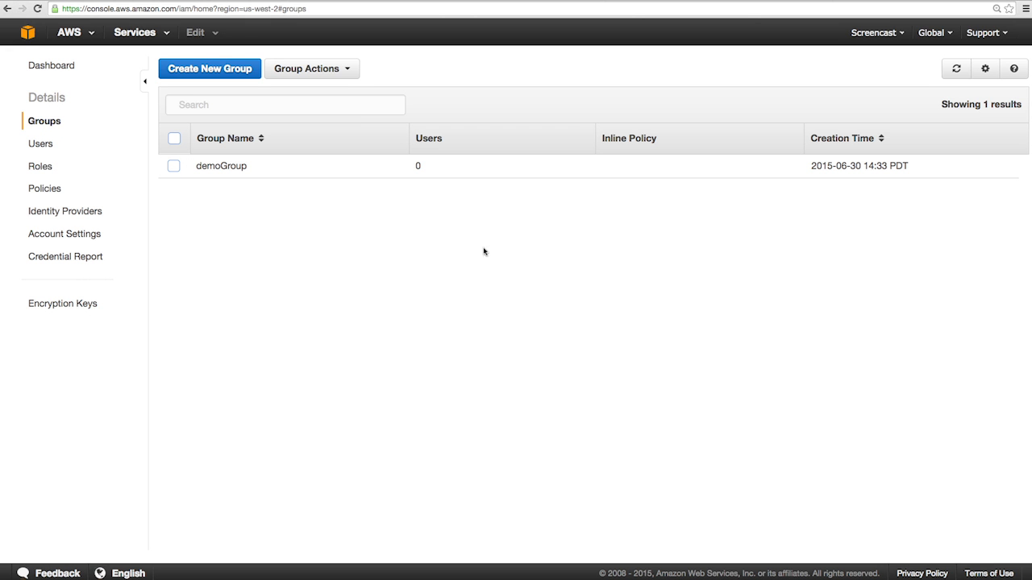
- Add demoUser as a member of demoGroup
left_click(221, 165)
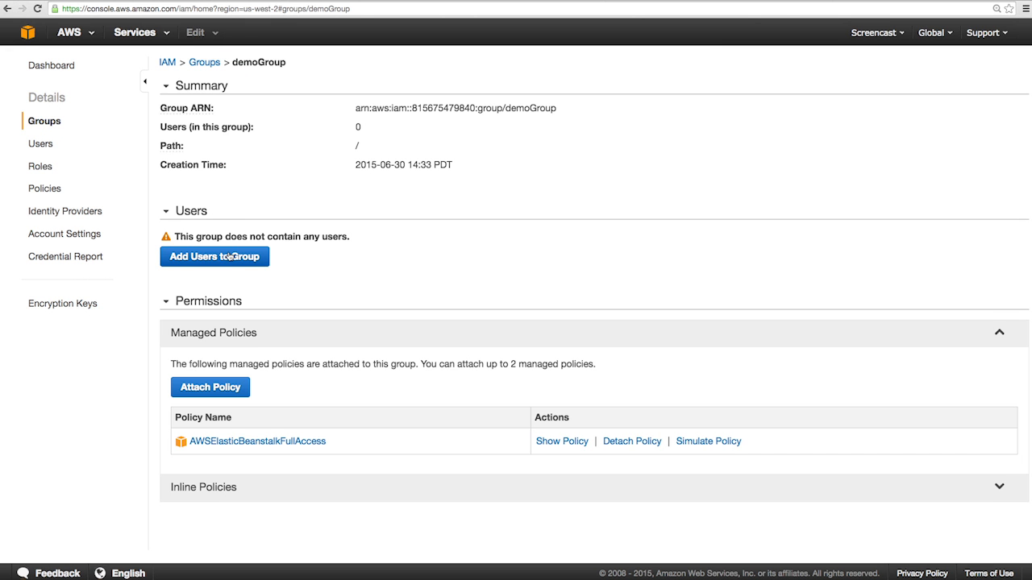
left_click(213, 257)
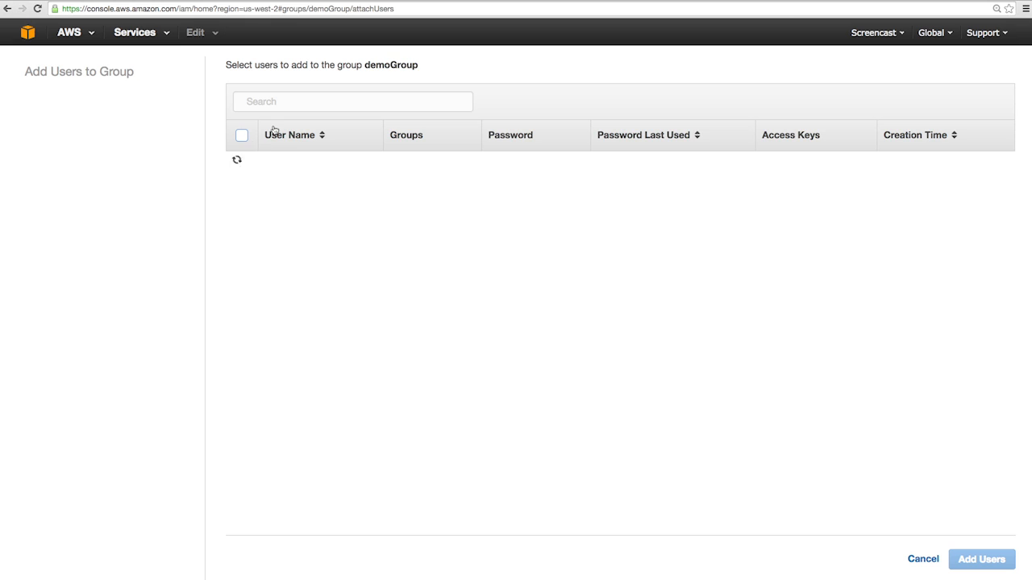
left_click(980, 558)
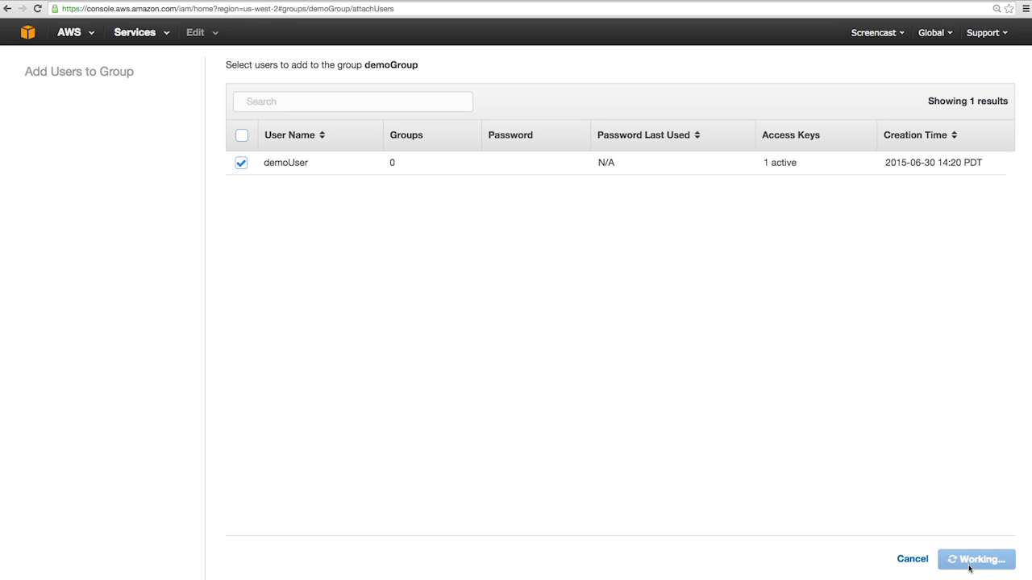
left_click(975, 558)
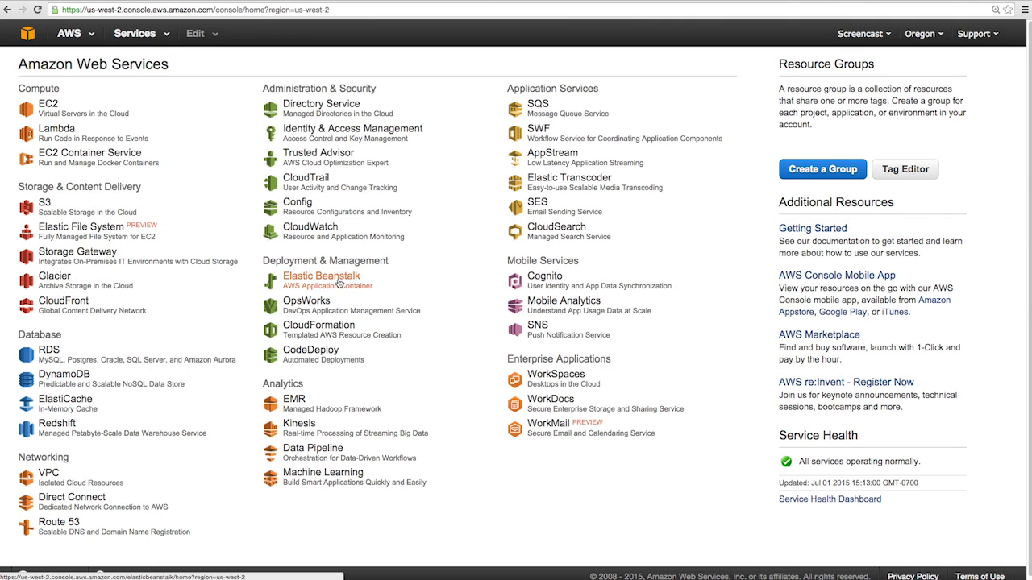
- Create Elastic Beanstalk application node-project with a web server environment and new IAM role and instance profile
left_click(320, 276)
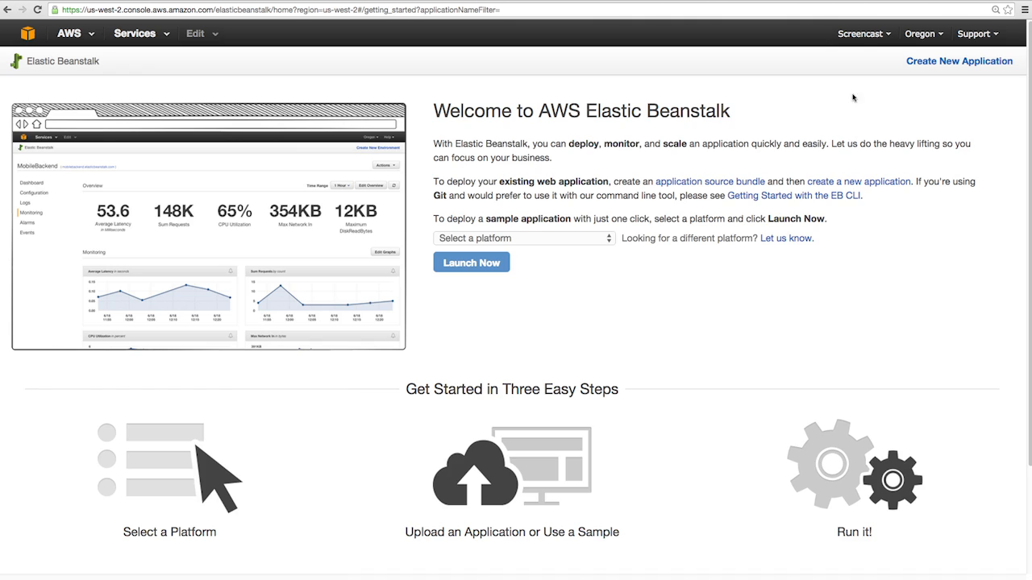
left_click(958, 61)
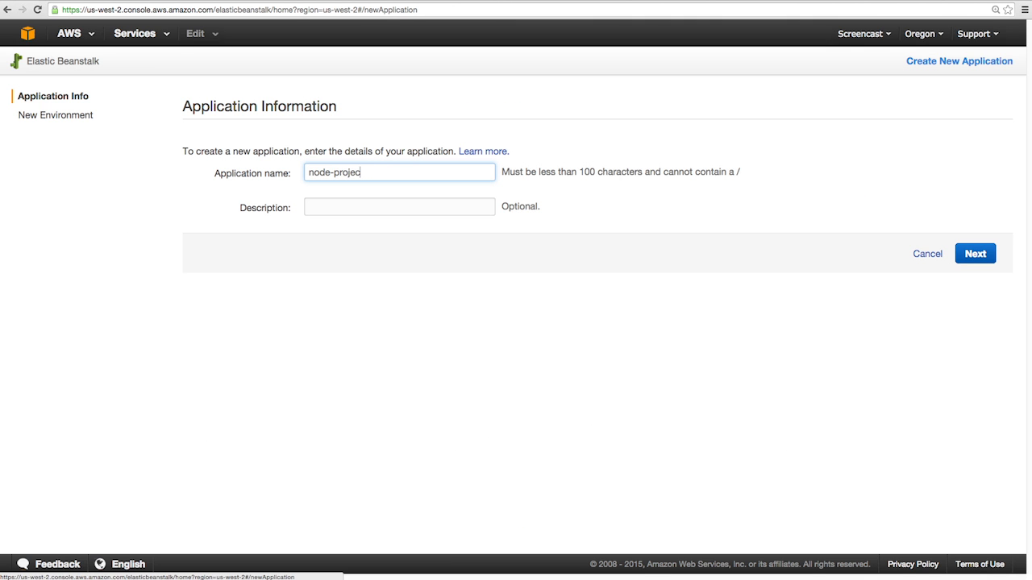
left_click(973, 253)
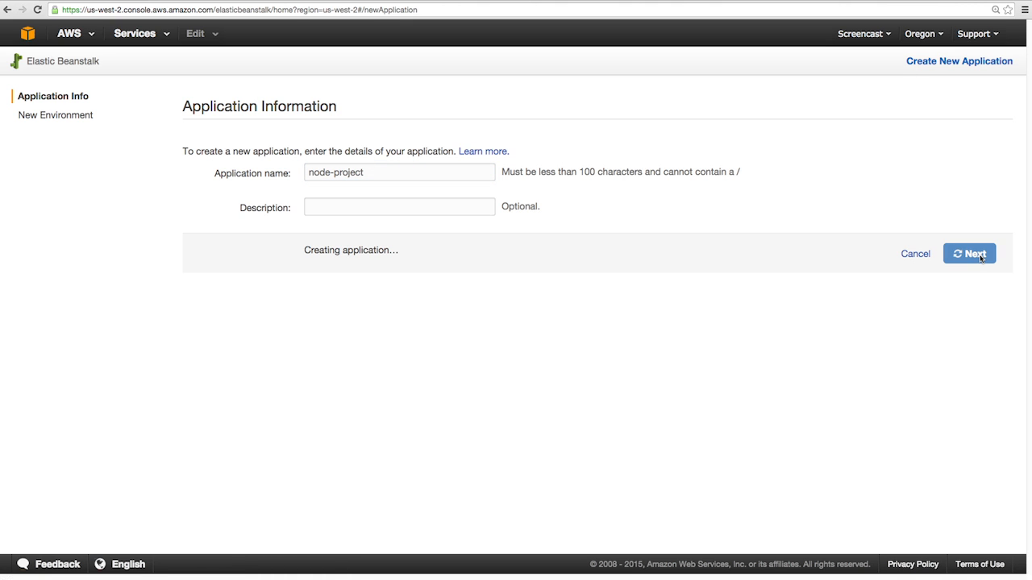
left_click(969, 253)
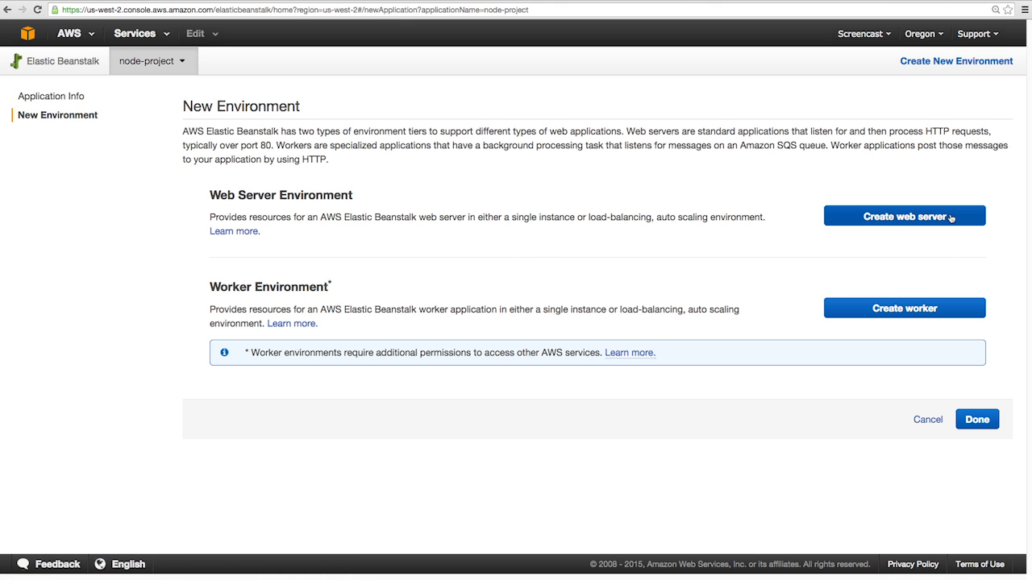
left_click(903, 216)
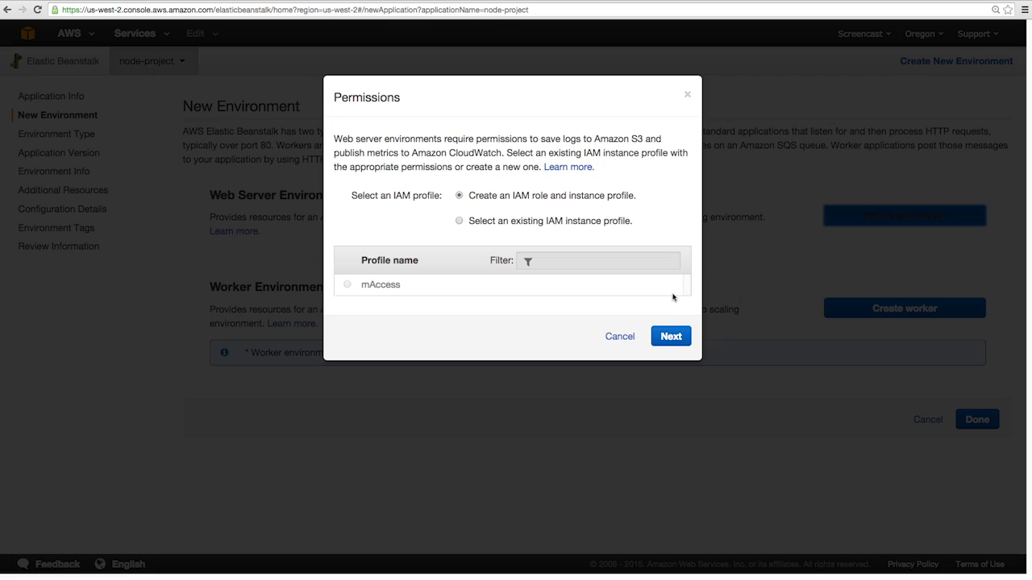
left_click(670, 336)
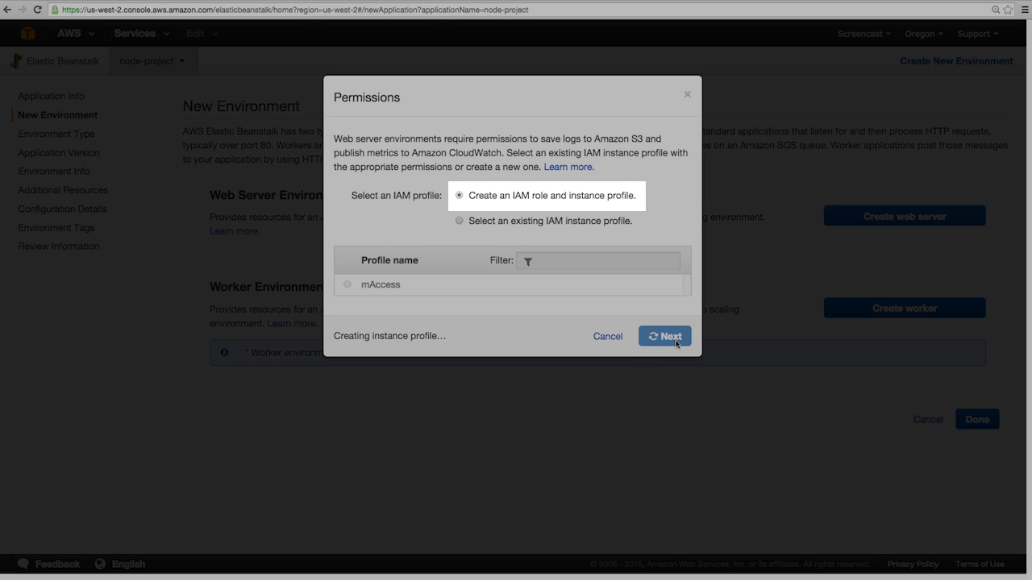
left_click(664, 337)
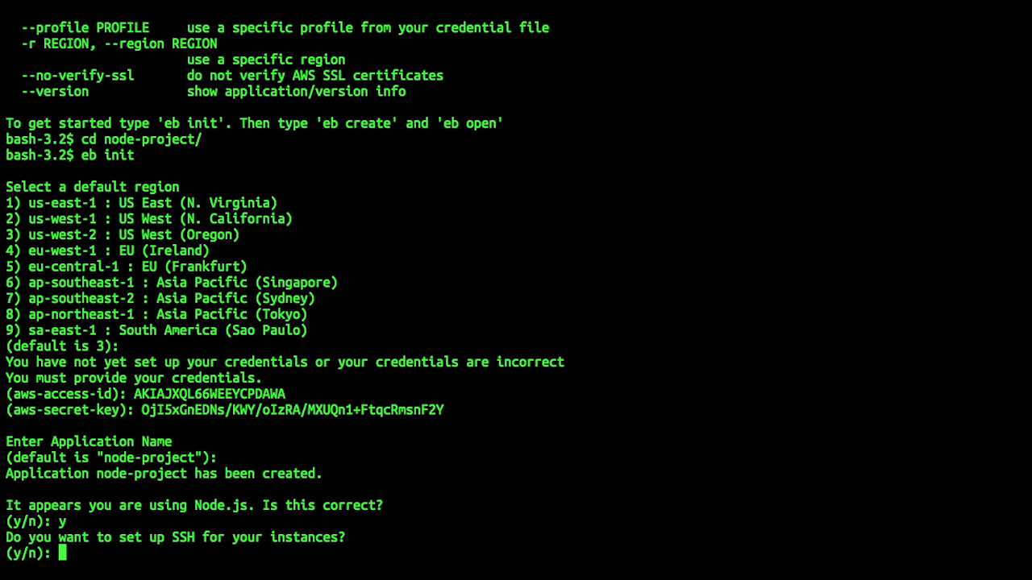
- Answer n to the eb init SSH setup prompt
type("n")
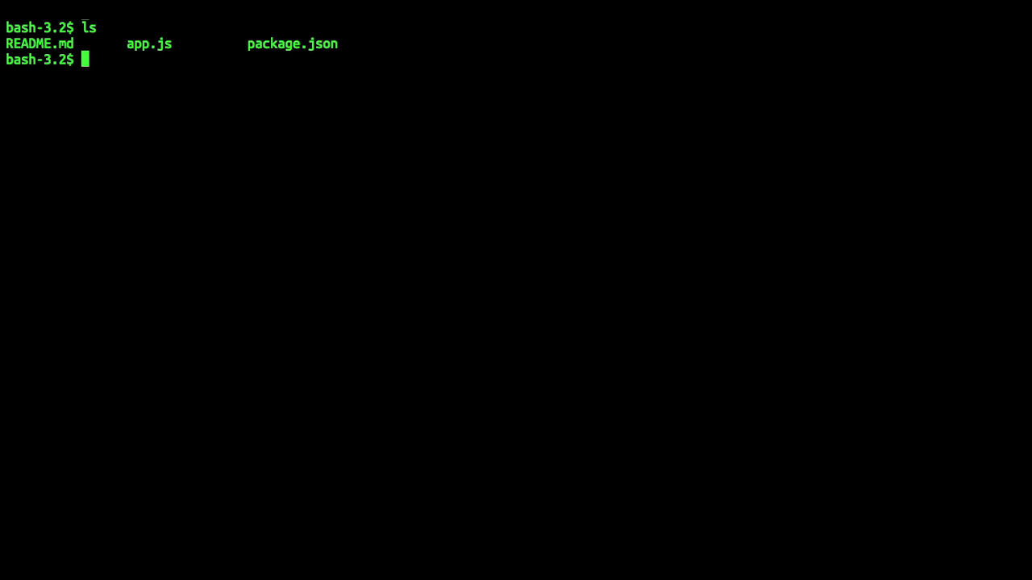
- Initialize a Git repository, add all files and commit them as "Initial commit"
type("git init")
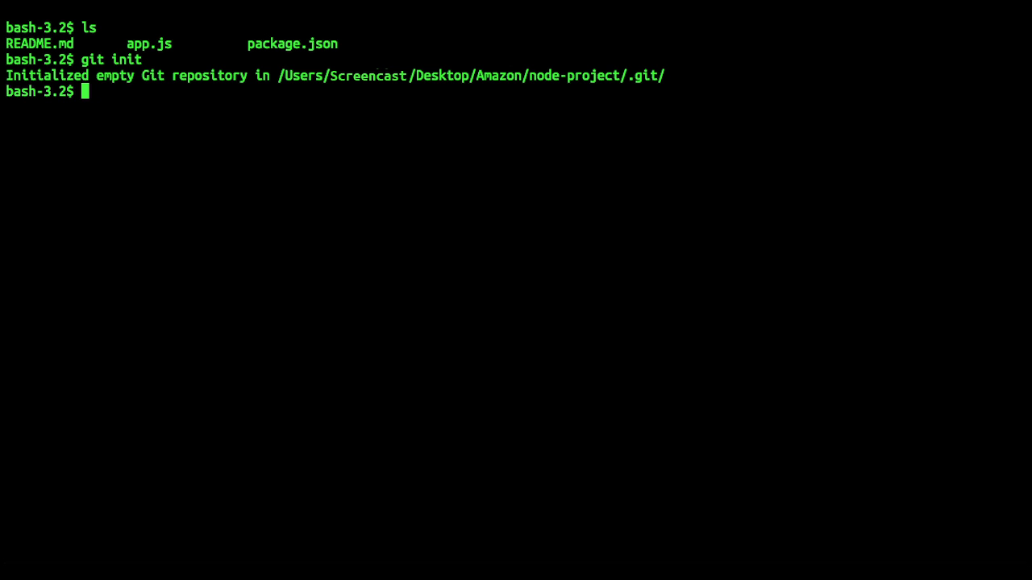
type("git add *")
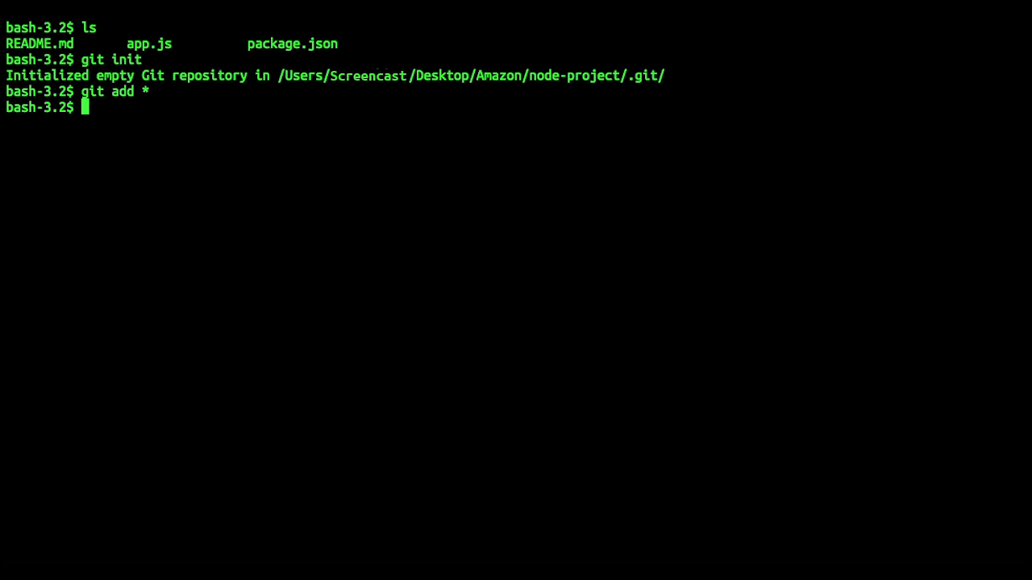
type("git commit -m \"I")
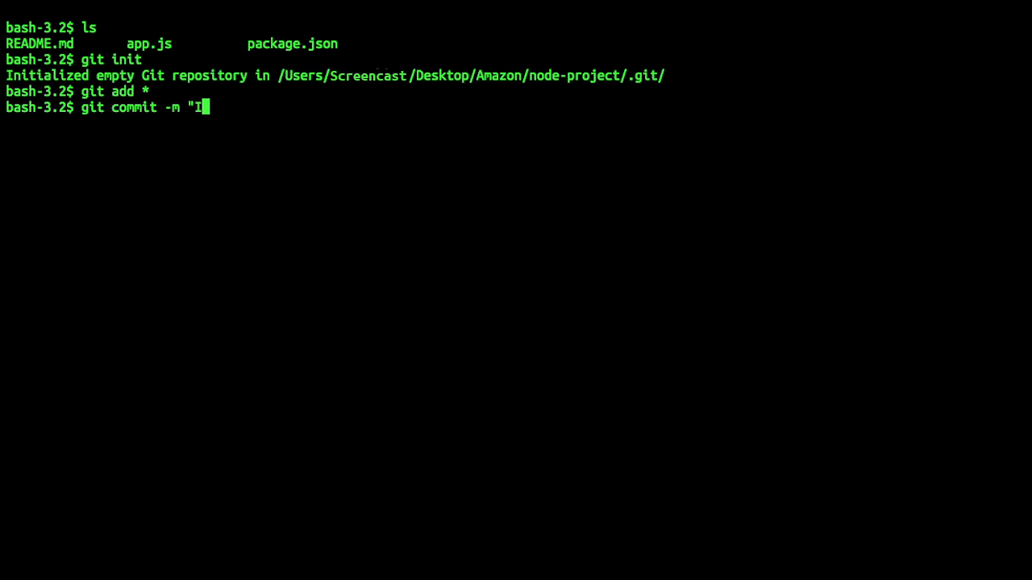
type("nitial commit\"")
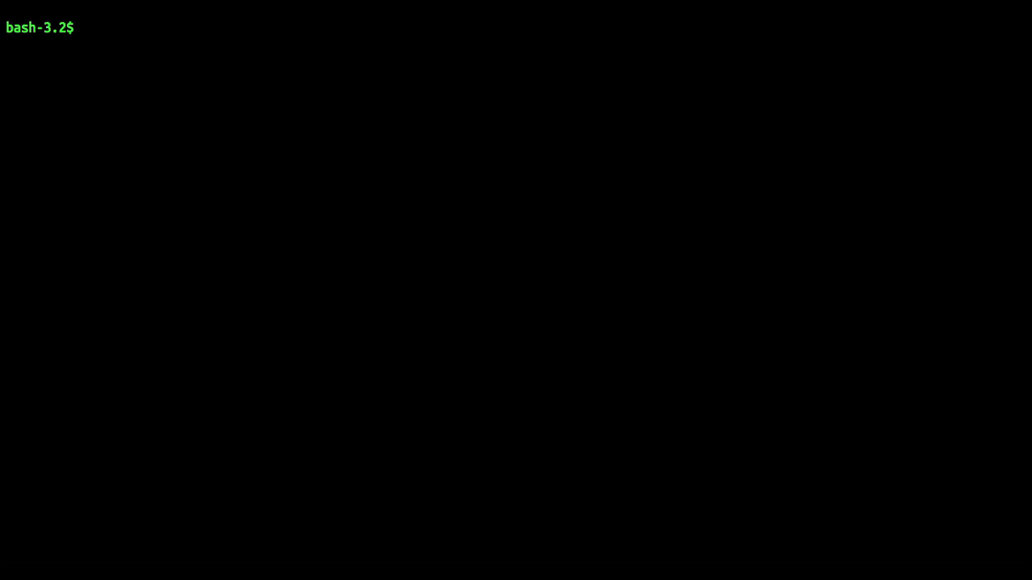
- Run eb create with a MySQL db.t1.micro database and confirm the master password
type("eb create --data")
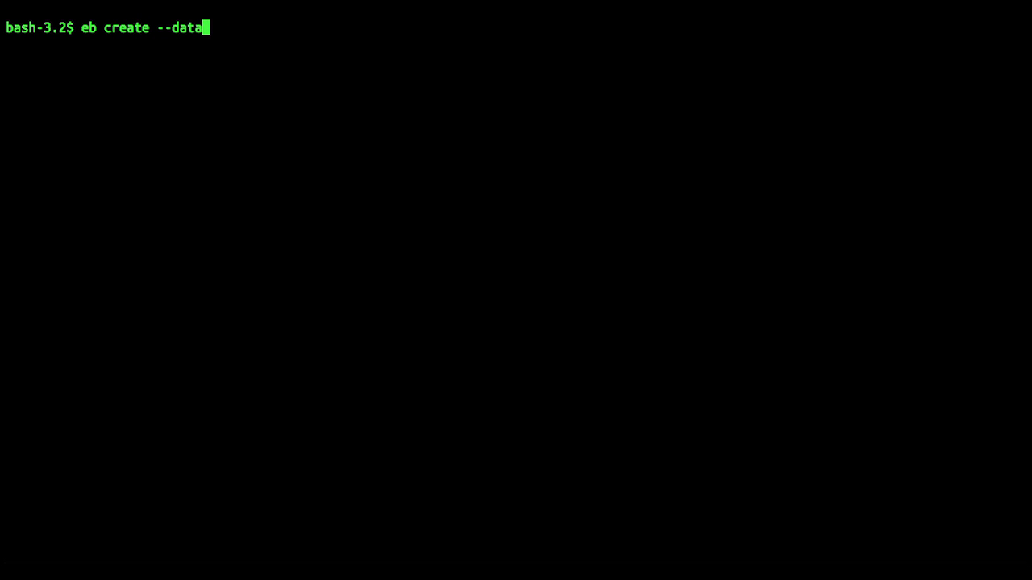
type("base --database.engine mysql --database.instance db.t1.micro")
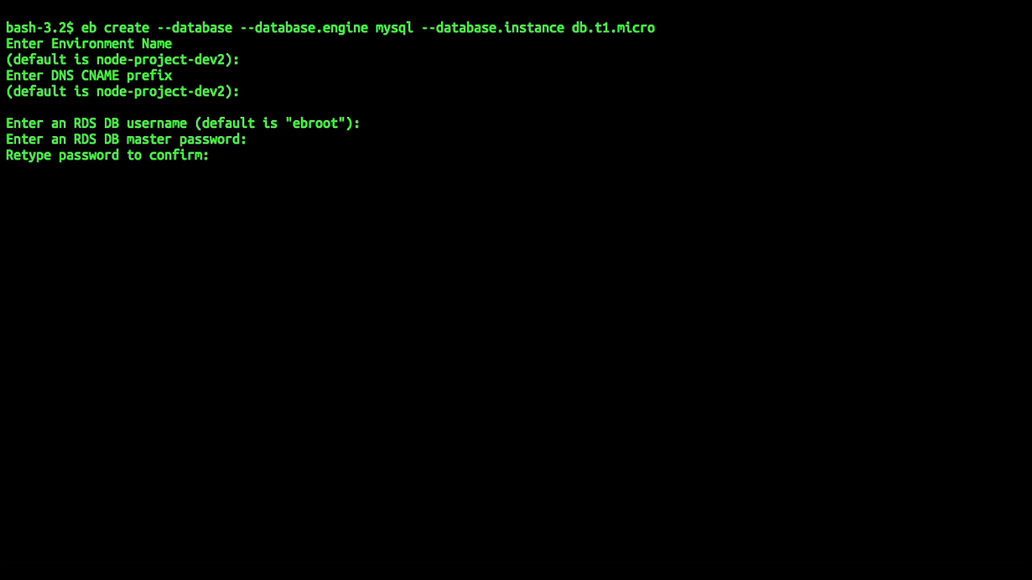
key("Enter")
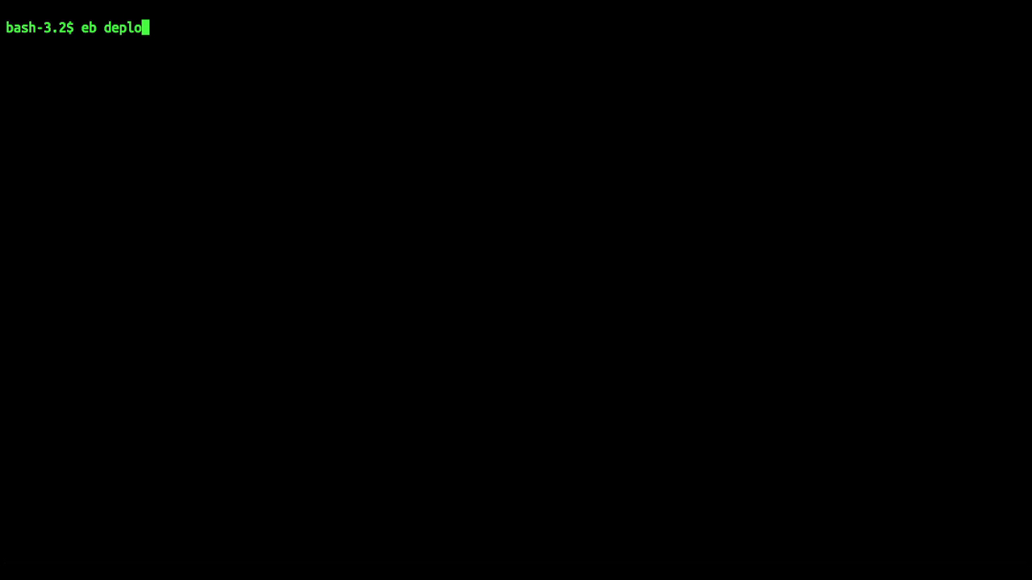
- Run eb deploy to push the app to node-project-dev2
key("enter")
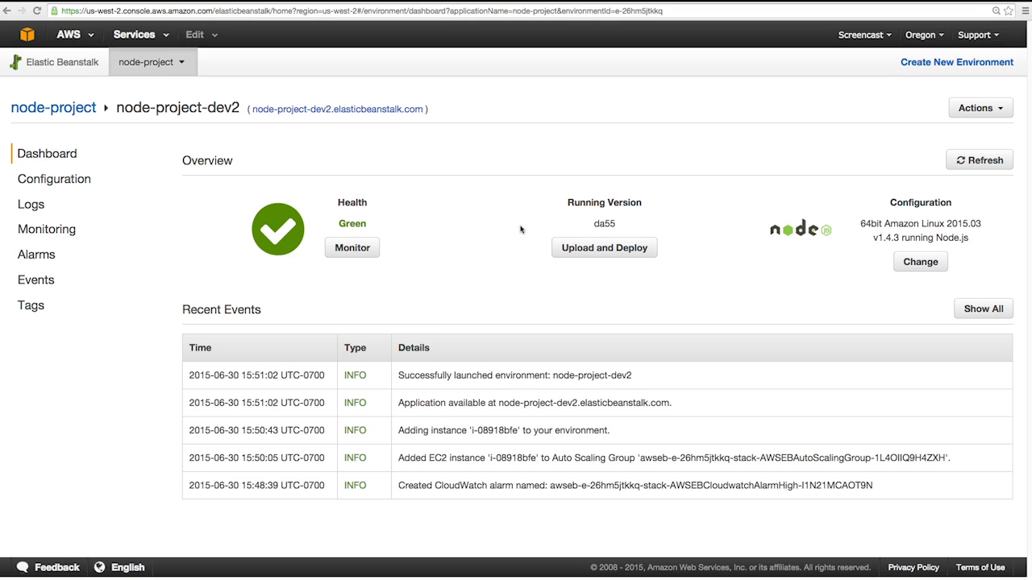
mouse_move(194, 174)
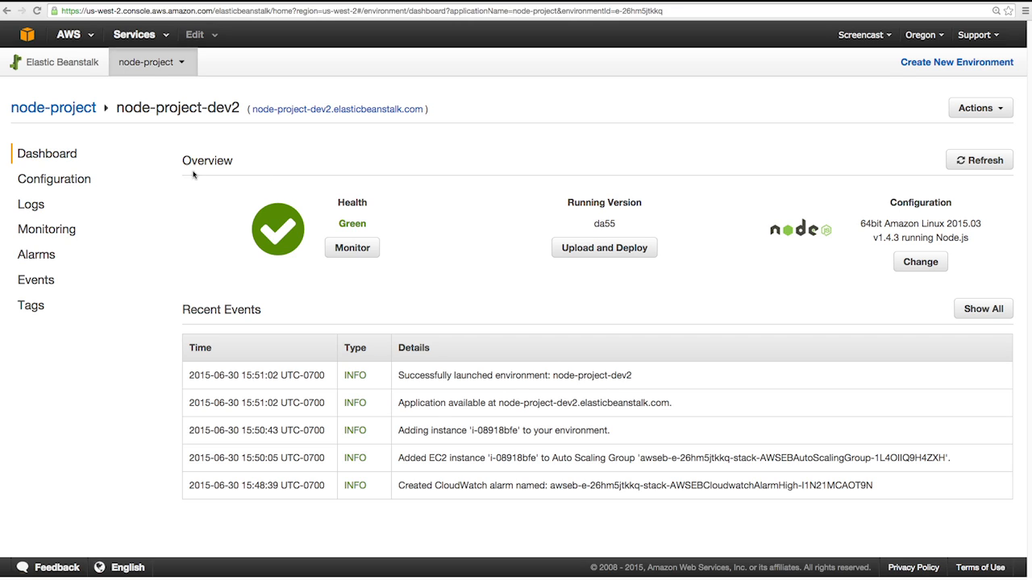
mouse_move(98, 184)
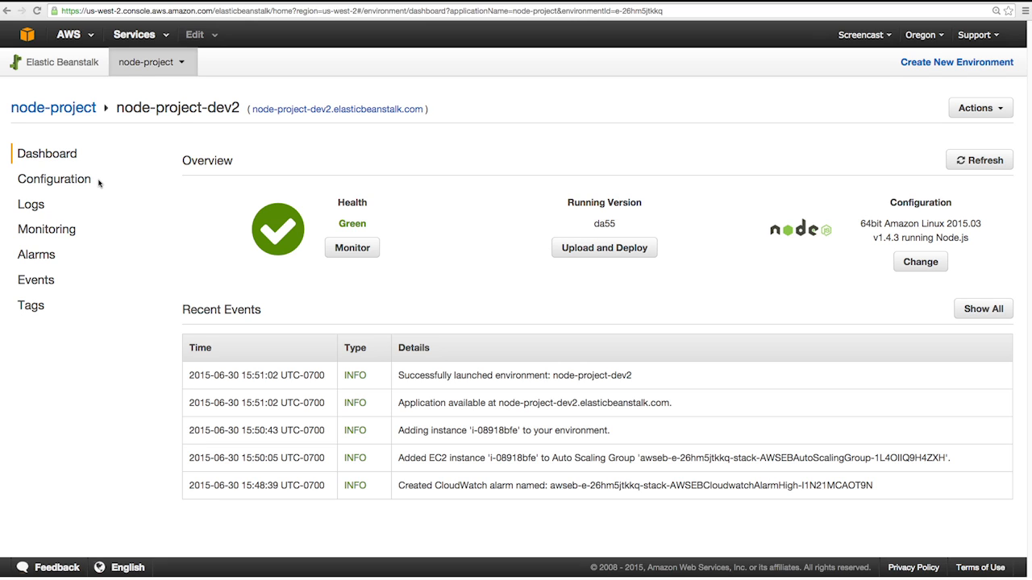
- Enable log file rotation to Amazon S3 in node-project-dev2's software configuration and apply it
left_click(55, 179)
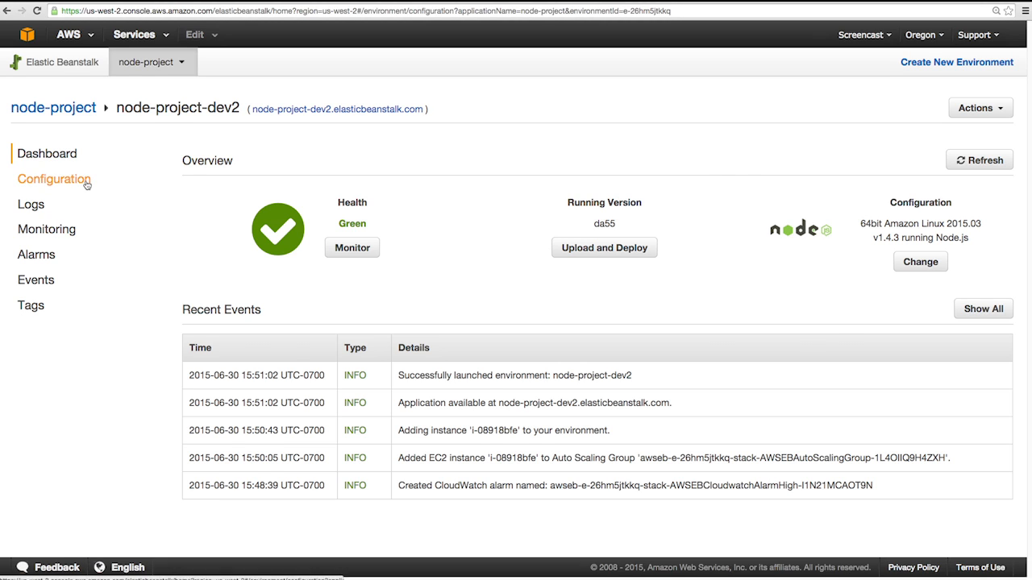
left_click(55, 179)
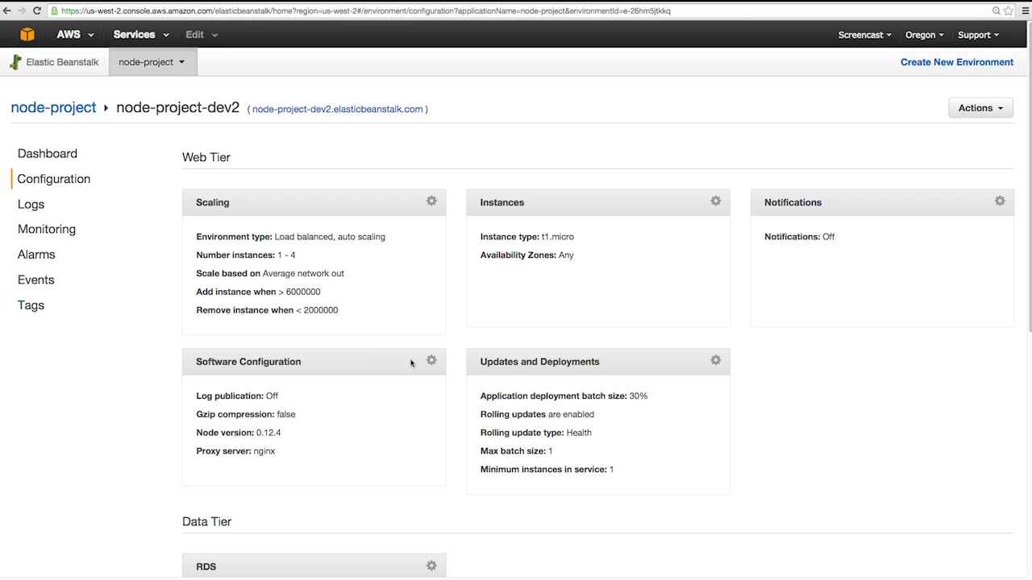
left_click(431, 361)
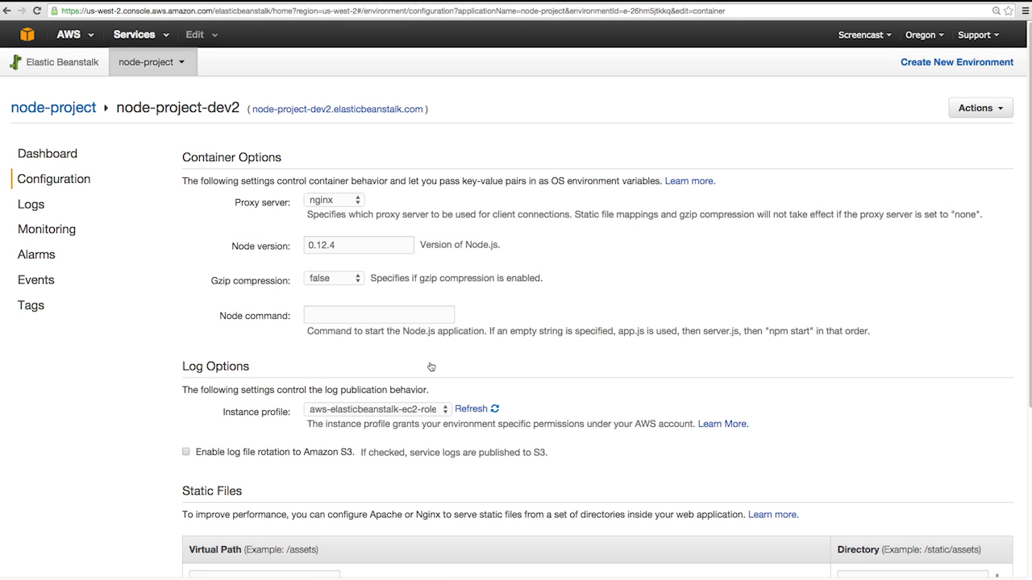
mouse_move(229, 457)
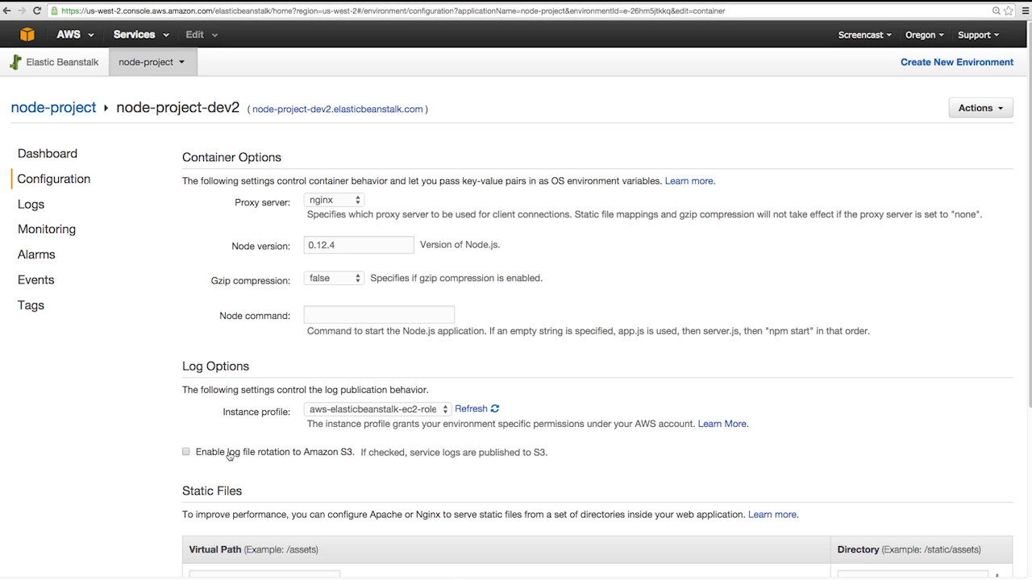
left_click(187, 452)
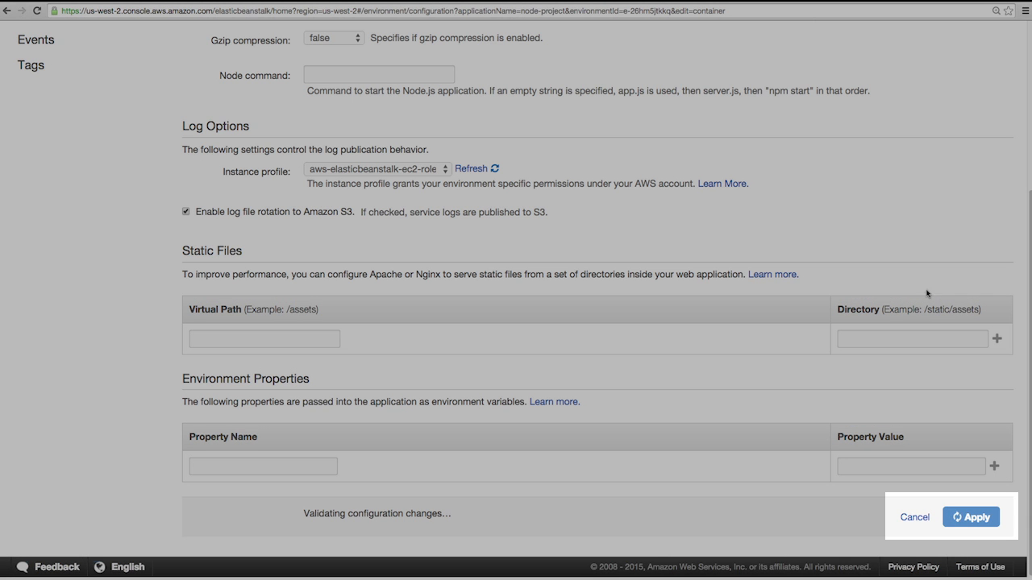
left_click(970, 516)
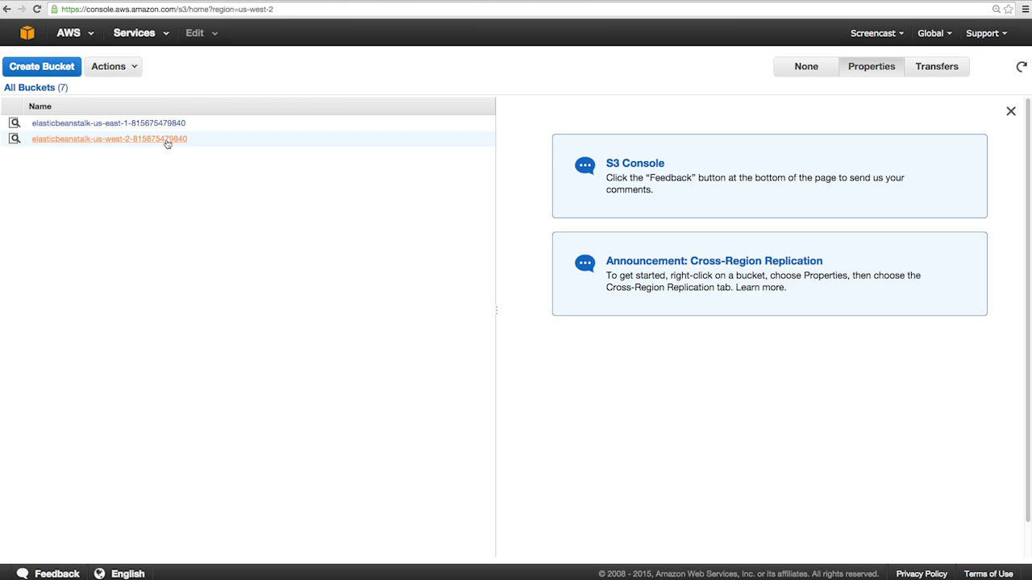
- Browse the elasticbeanstalk-us-west-2 bucket to the instance i-08918bfe tail logs folder showing the rotated TailLogs file
left_click(110, 139)
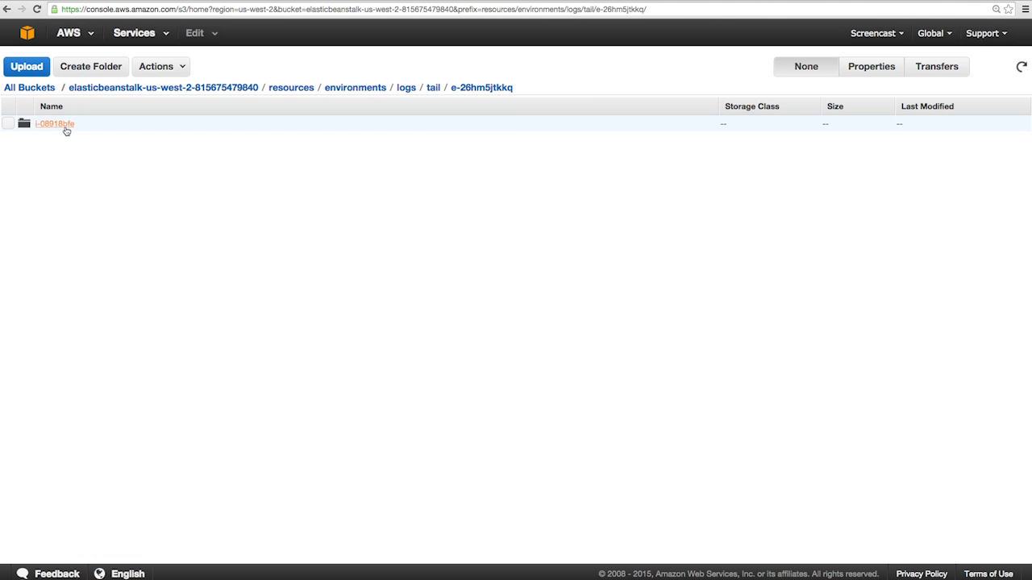
left_click(55, 122)
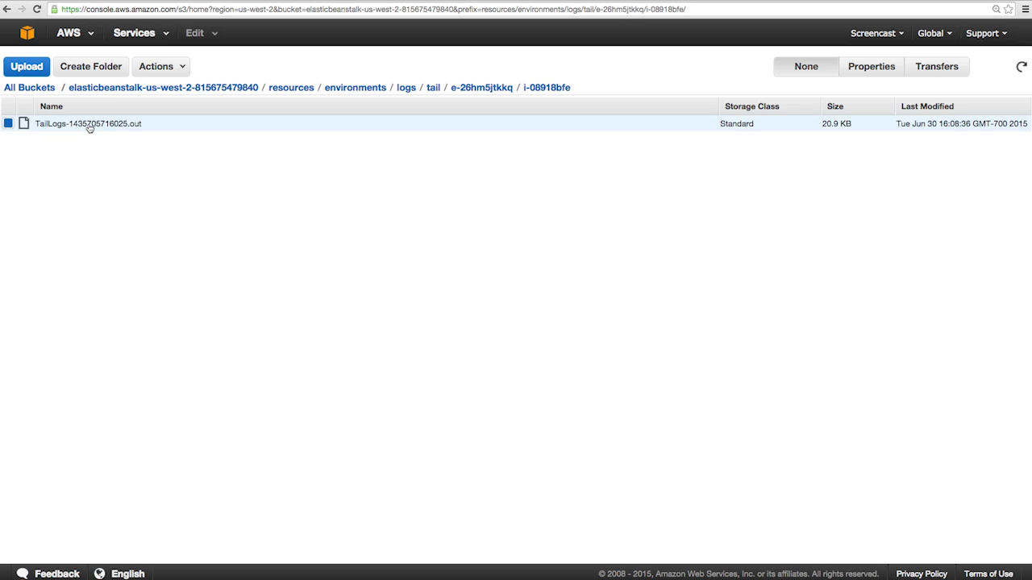